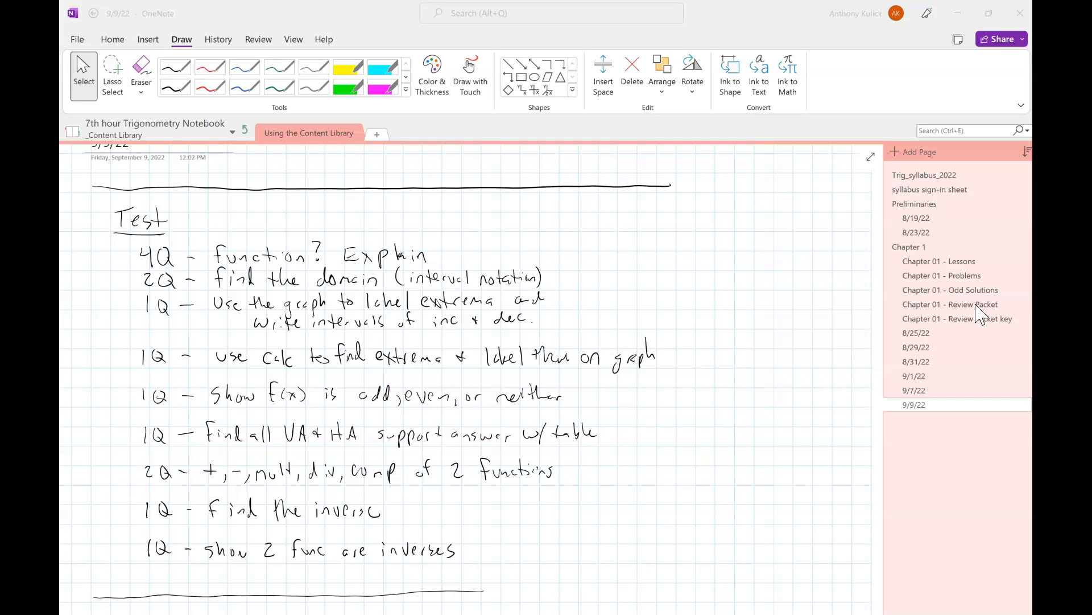
Step: Switch from the 9/9/22 test notes to the Chapter 01 - Review Packet page
{"action": "left_click", "coordinate": [950, 304]}
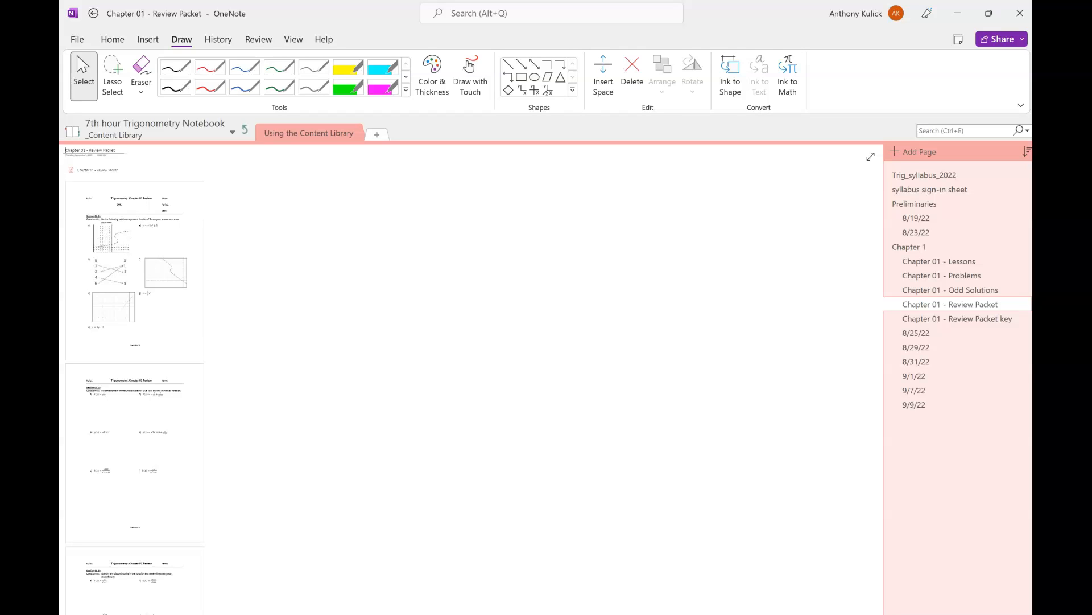
Step: Return to the 9/9/22 page with the handwritten test outline
{"action": "left_click", "coordinate": [914, 404]}
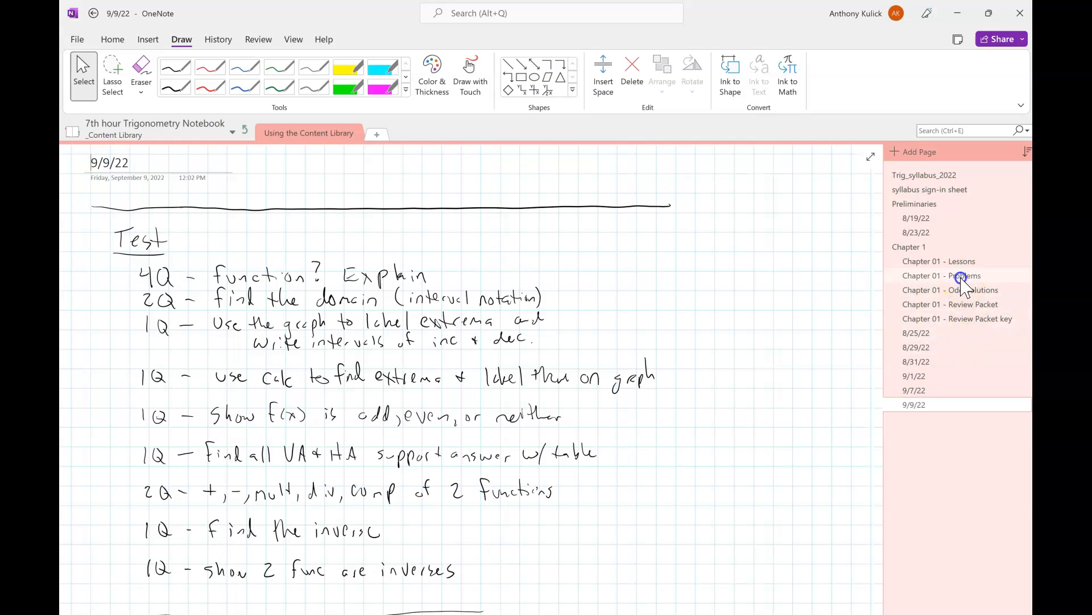
Step: Copy the Chapter 01 Problems printout showing asymptote questions 23 and 24
{"action": "left_click", "coordinate": [962, 276]}
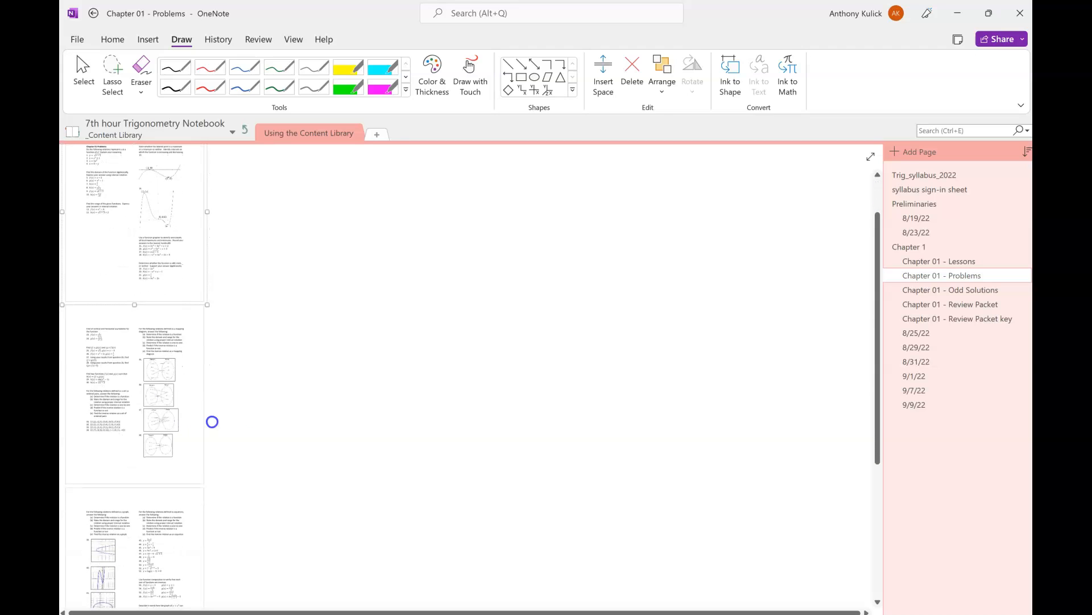
{"action": "scroll", "scroll_direction": "down", "scroll_amount": 3}
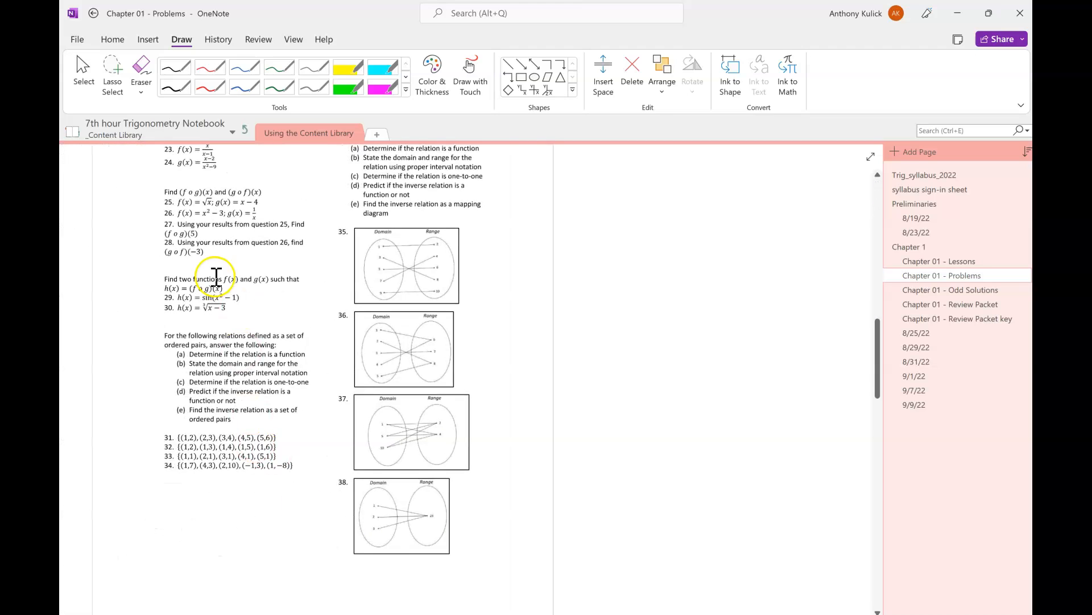
{"action": "right_click", "coordinate": [216, 286]}
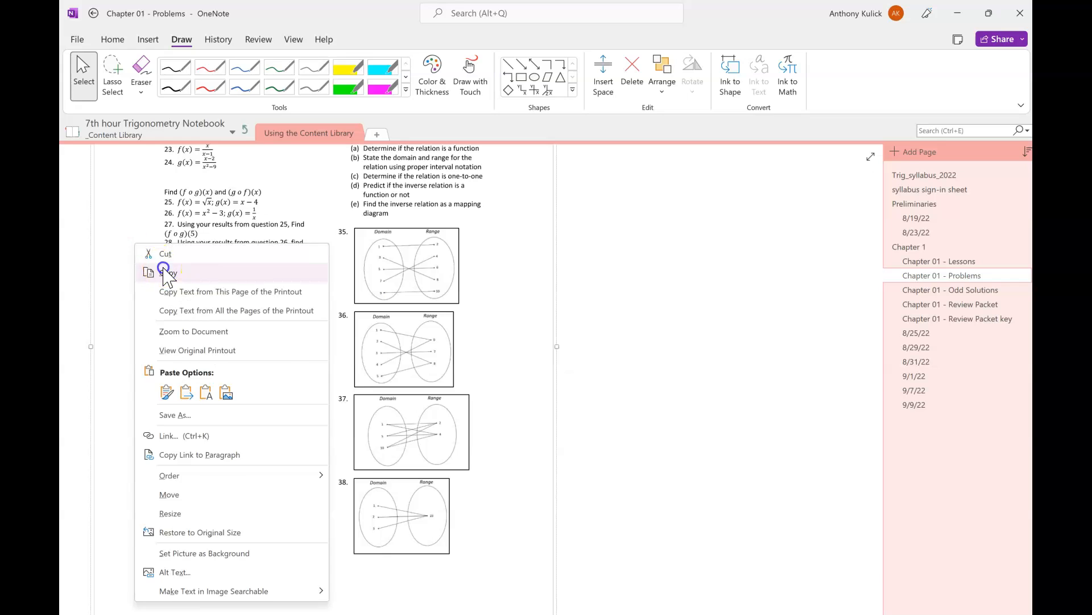
{"action": "left_click", "coordinate": [913, 404]}
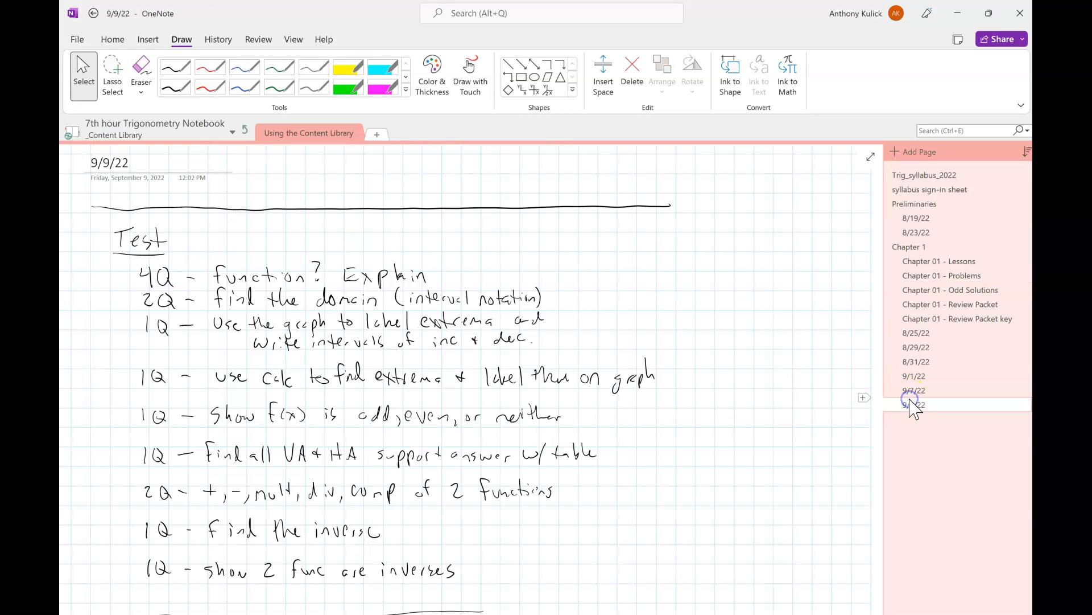
{"action": "scroll", "scroll_direction": "down", "scroll_amount": 3}
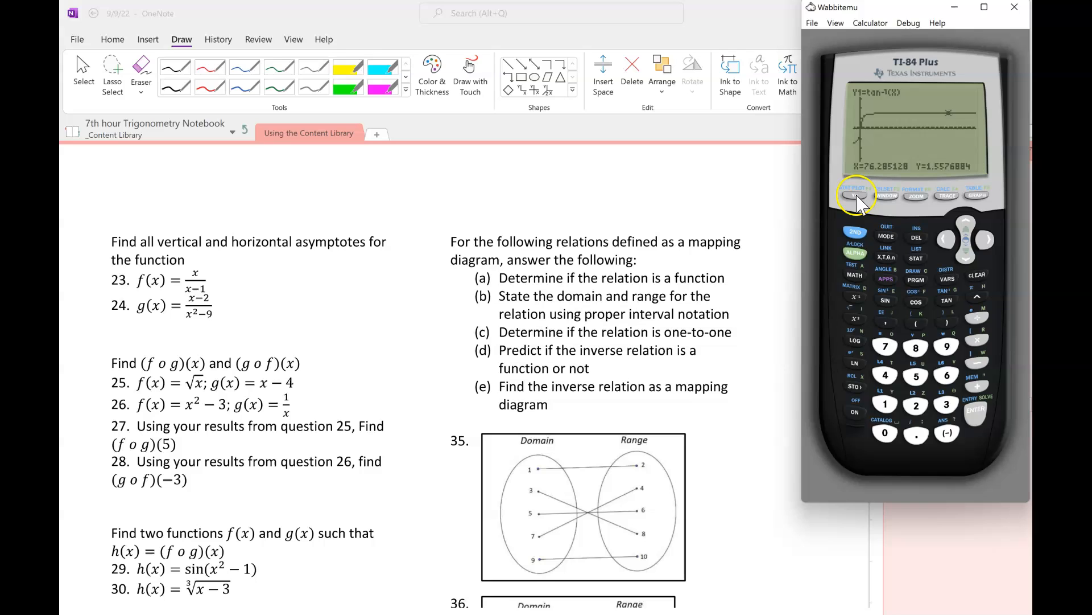
Step: Graph g(x) = (x−2)/(x²−9) from question 24 in the ZStandard window
{"action": "left_click", "coordinate": [854, 195]}
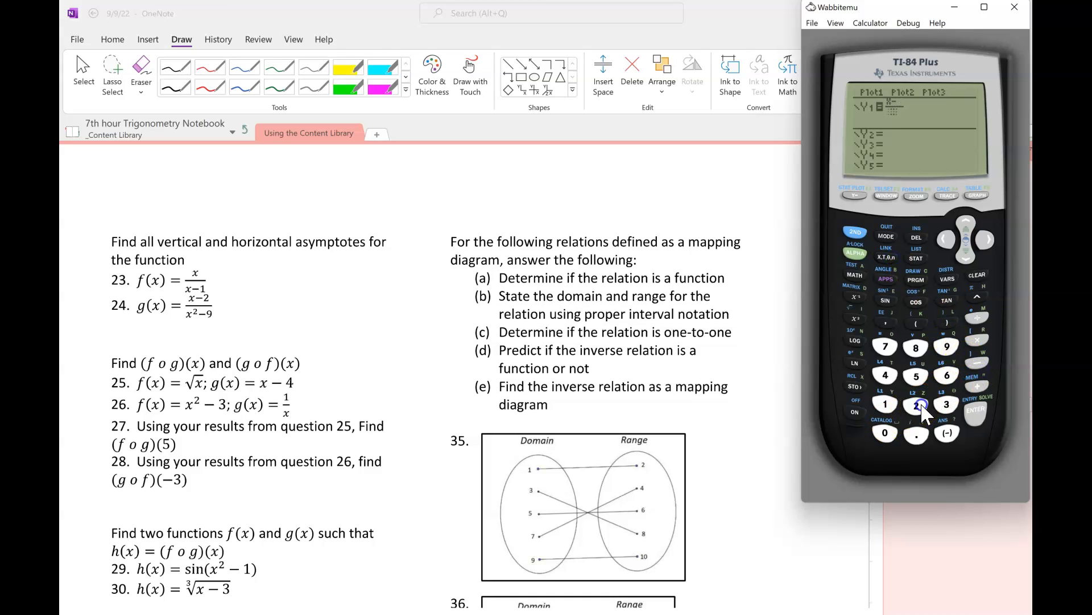
{"action": "left_click", "coordinate": [916, 405]}
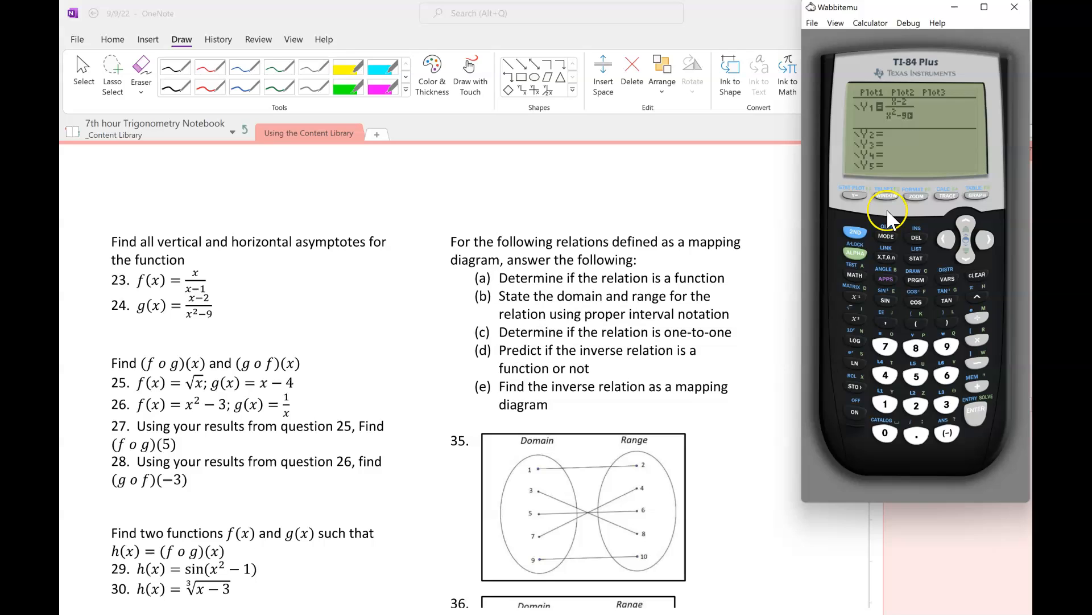
{"action": "left_click", "coordinate": [917, 197]}
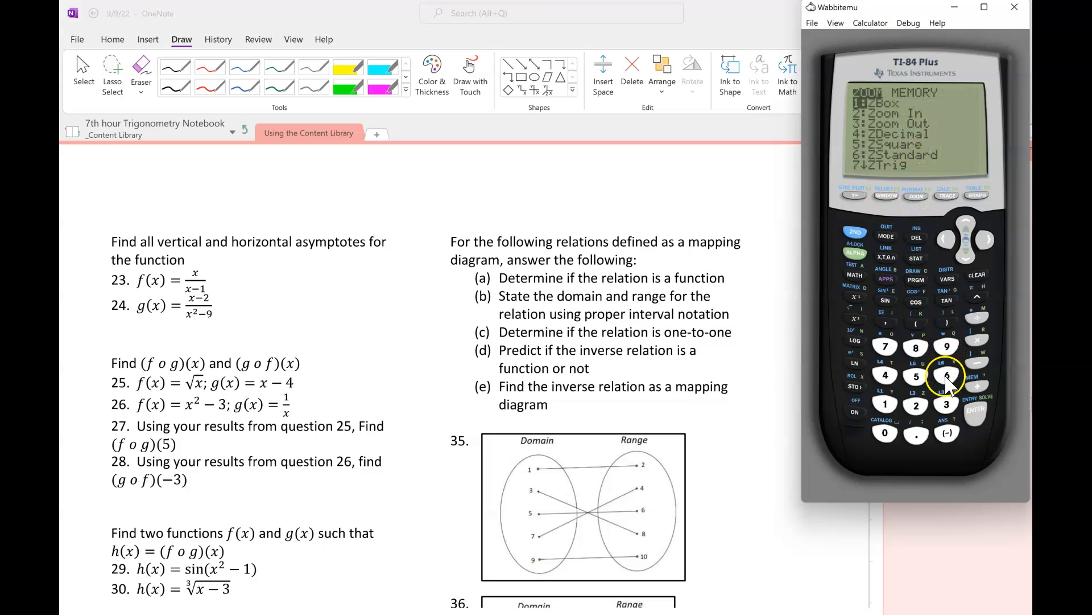
{"action": "left_click", "coordinate": [946, 376]}
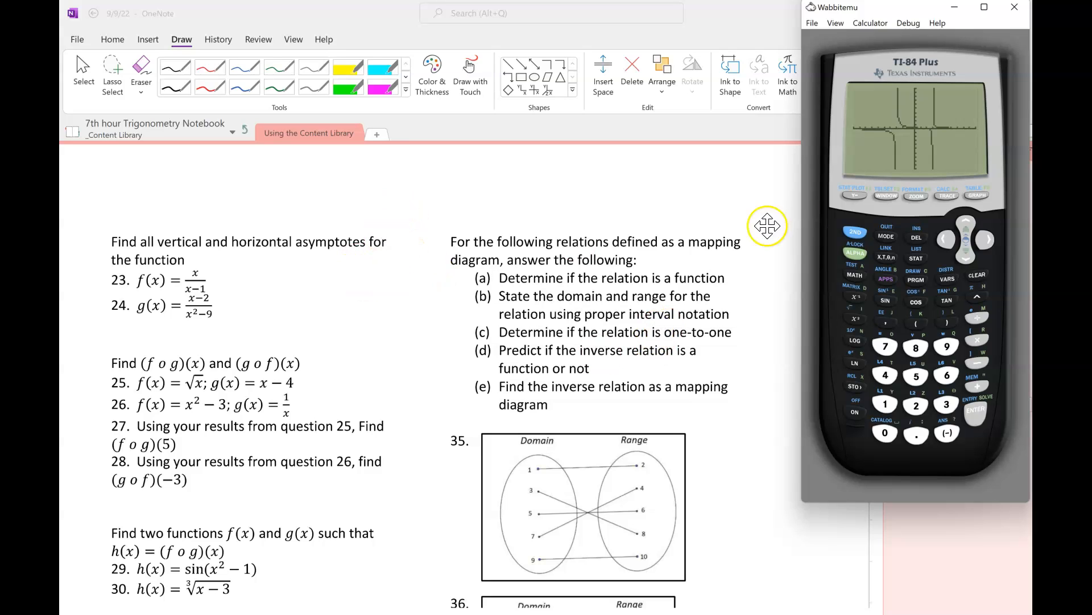
{"action": "mouse_move", "coordinate": [918, 159]}
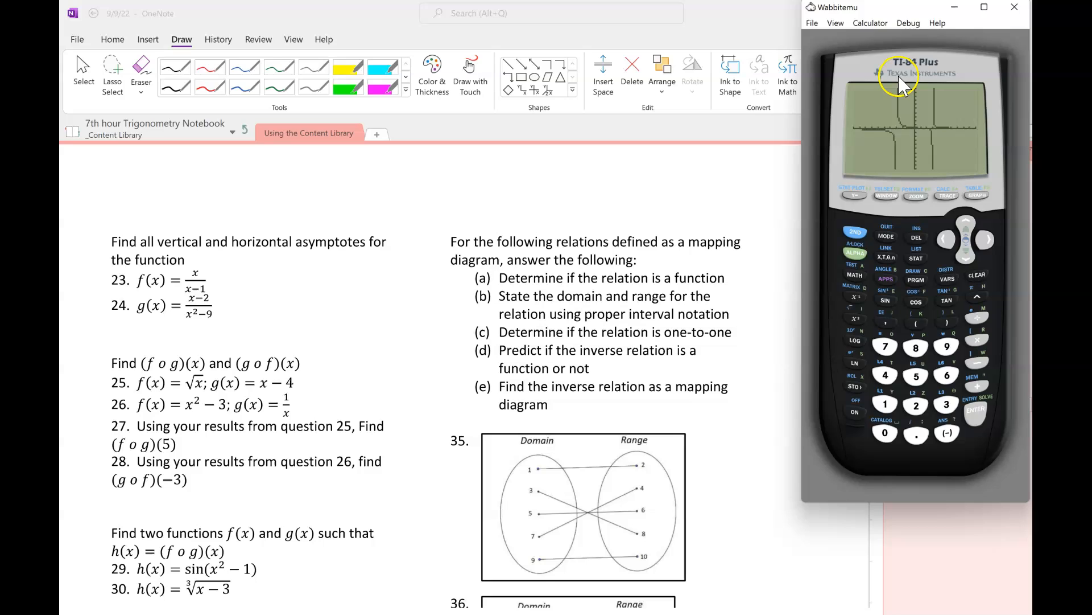
{"action": "mouse_move", "coordinate": [915, 143]}
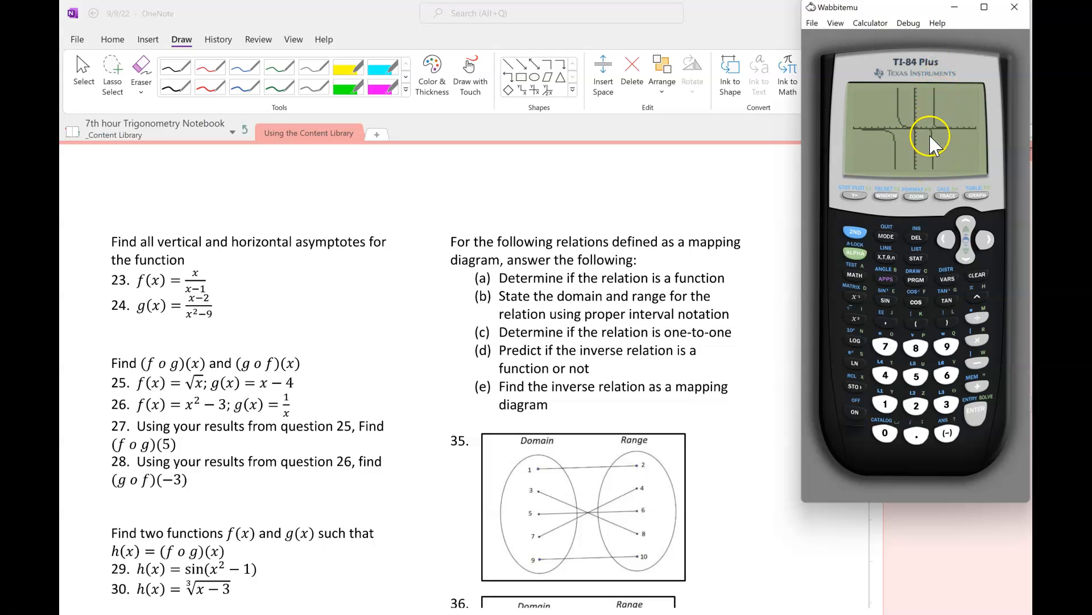
{"action": "mouse_move", "coordinate": [937, 134]}
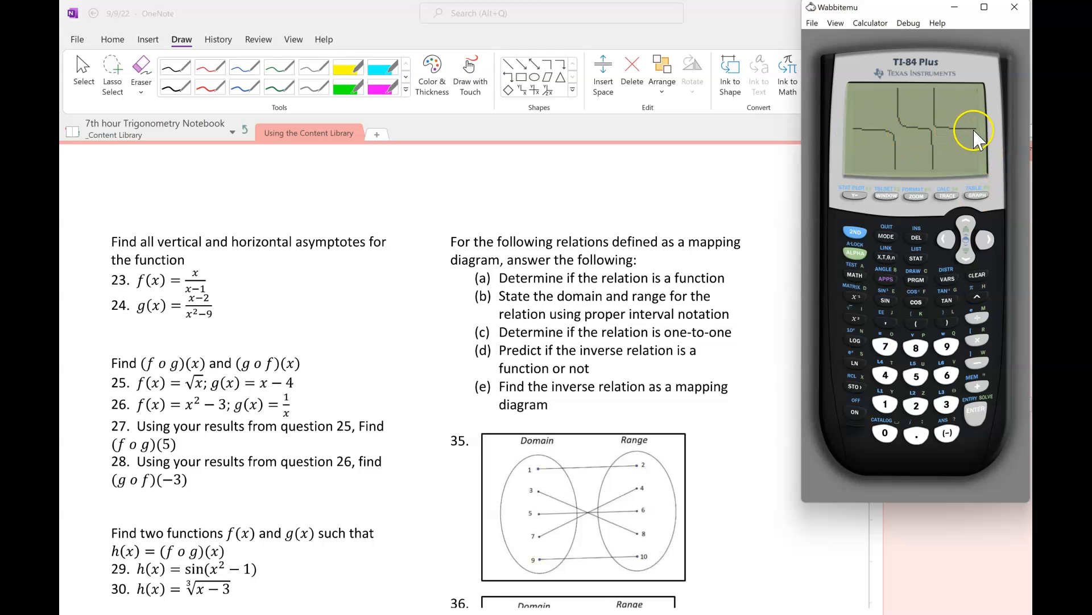
{"action": "mouse_move", "coordinate": [948, 134]}
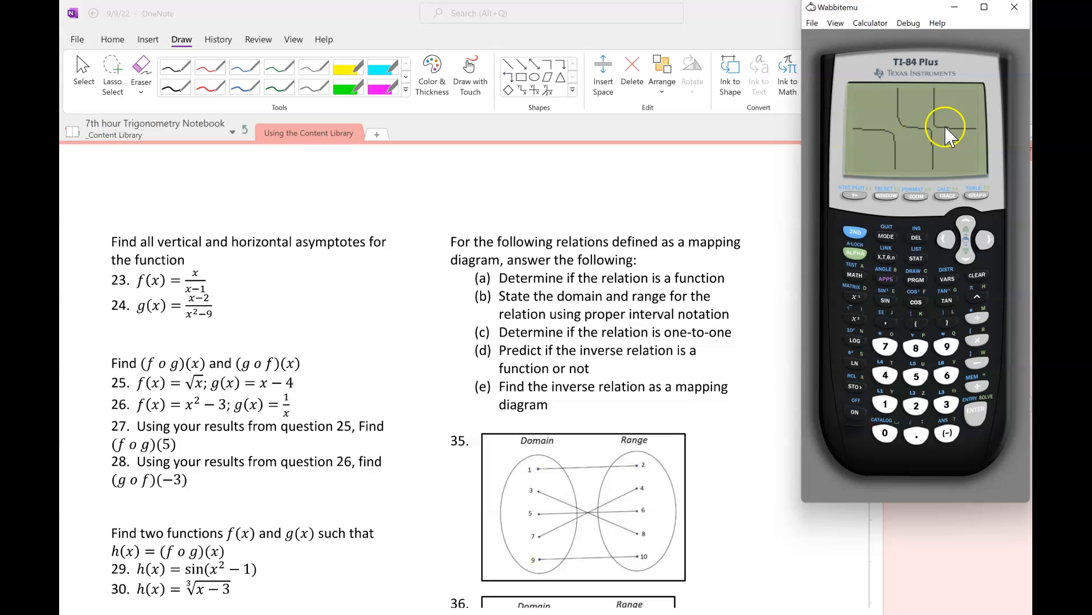
{"action": "mouse_move", "coordinate": [856, 136]}
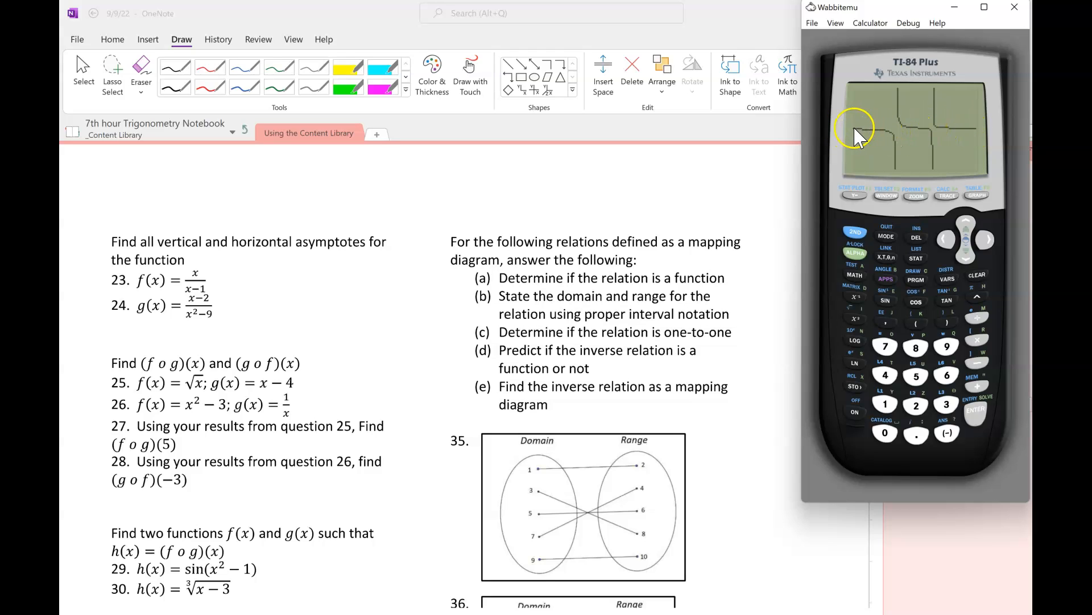
{"action": "mouse_move", "coordinate": [961, 132]}
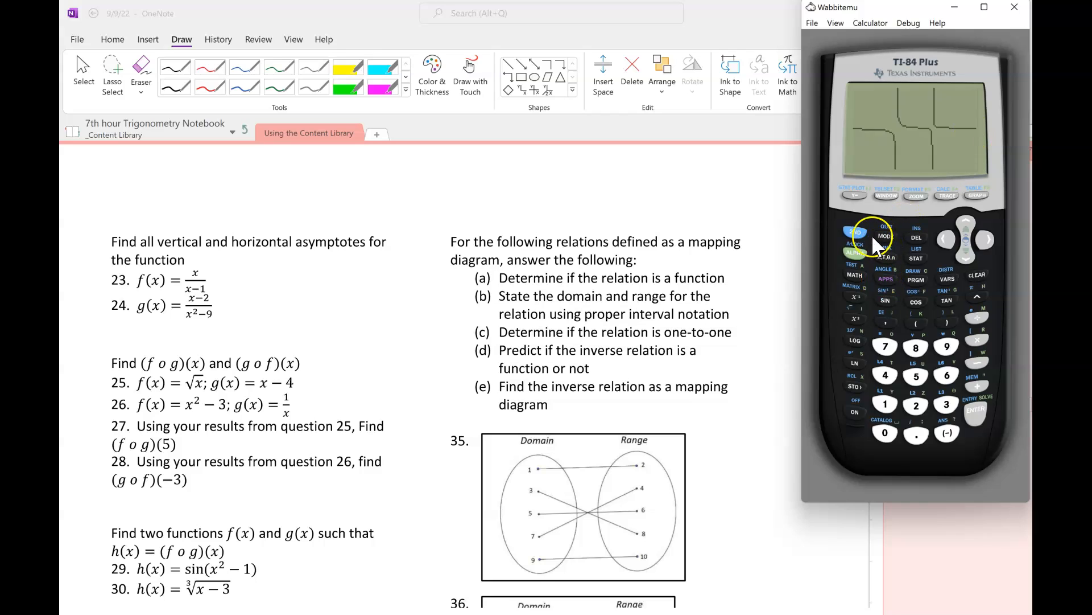
Step: Toggle the axes display in the TI-84 graph FORMAT settings
{"action": "left_click", "coordinate": [916, 195]}
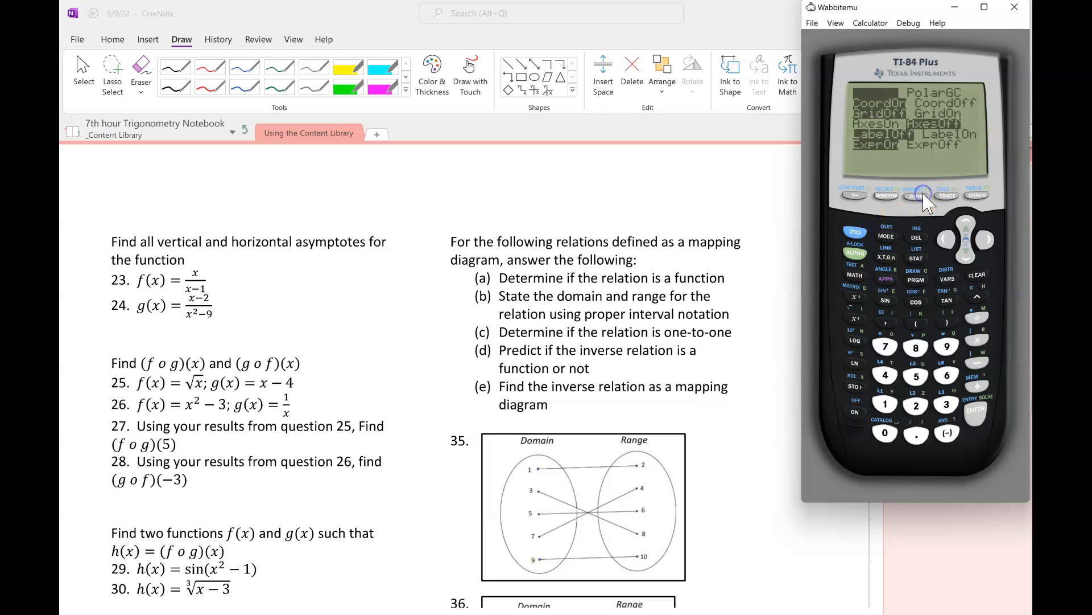
{"action": "left_click", "coordinate": [976, 408]}
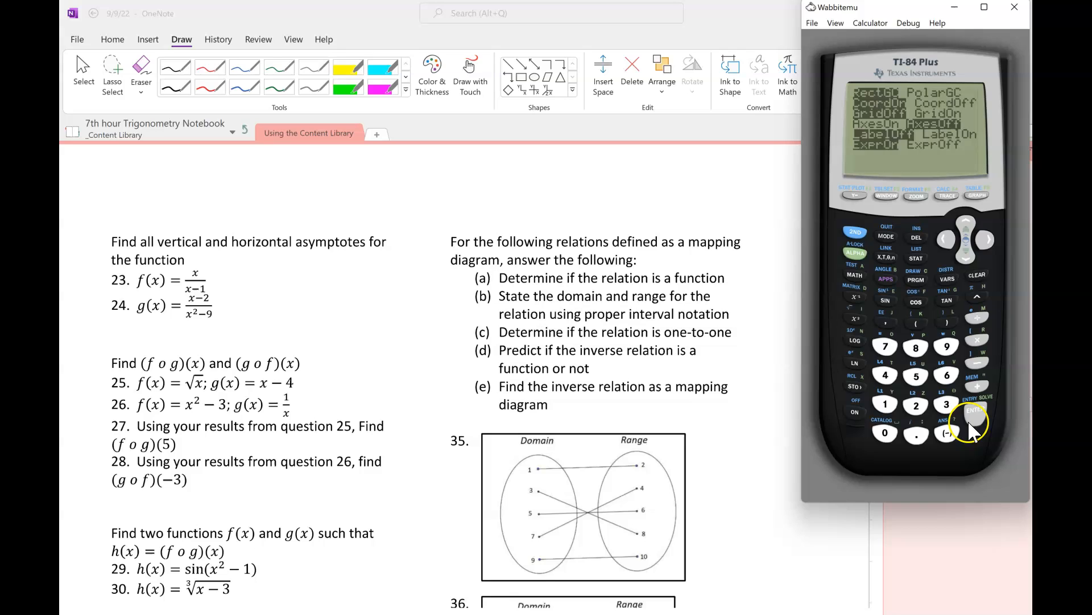